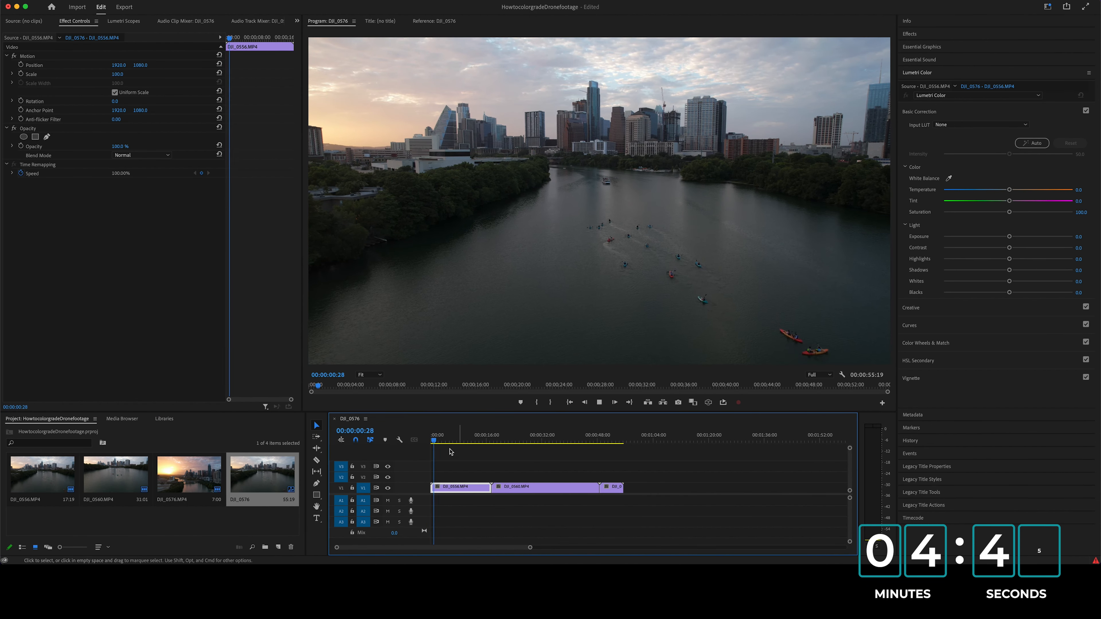
Step: Add a Lumetri Color effect to the selected drone clip
click(488, 446)
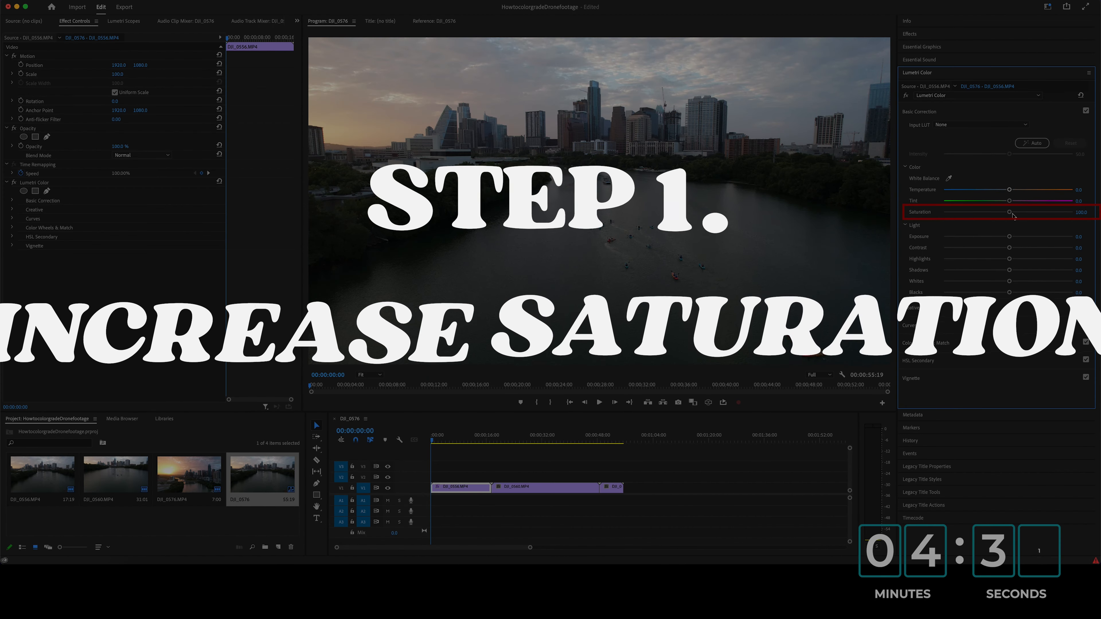
Step: Raise Basic Correction Saturation in stages so the drone footage colours look richer
drag(1011, 213, 1042, 212)
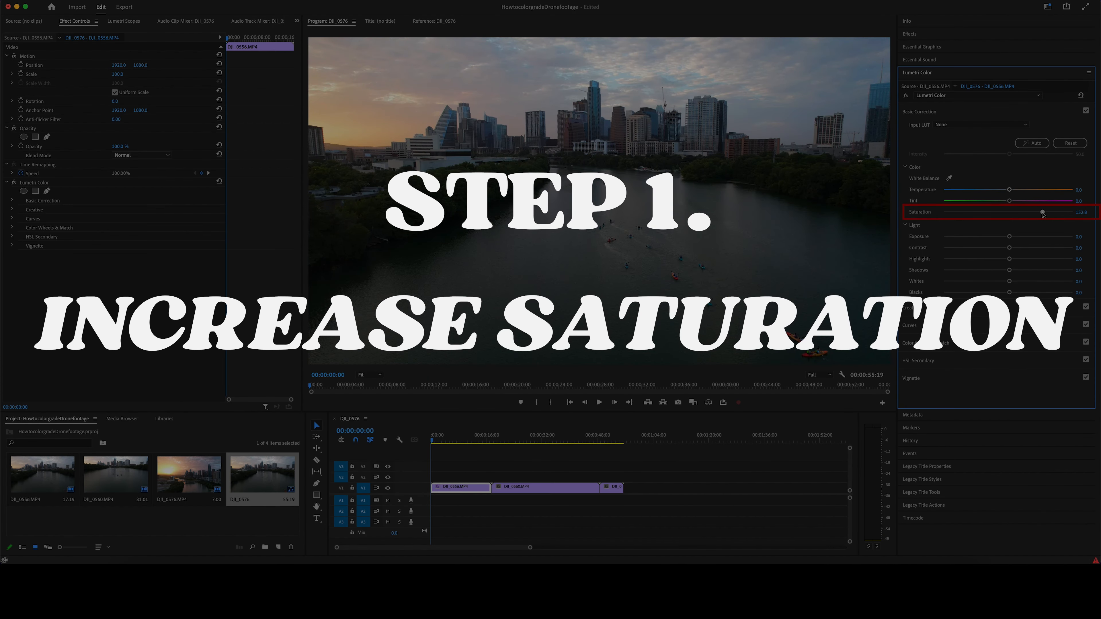
drag(1042, 213, 1051, 213)
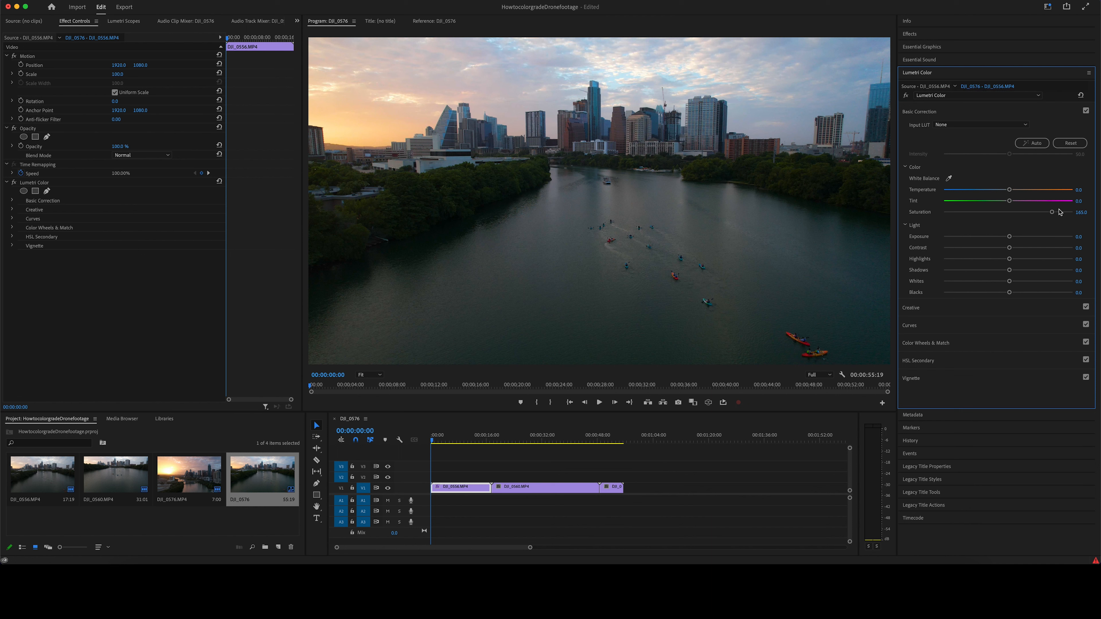
drag(1052, 212, 1060, 212)
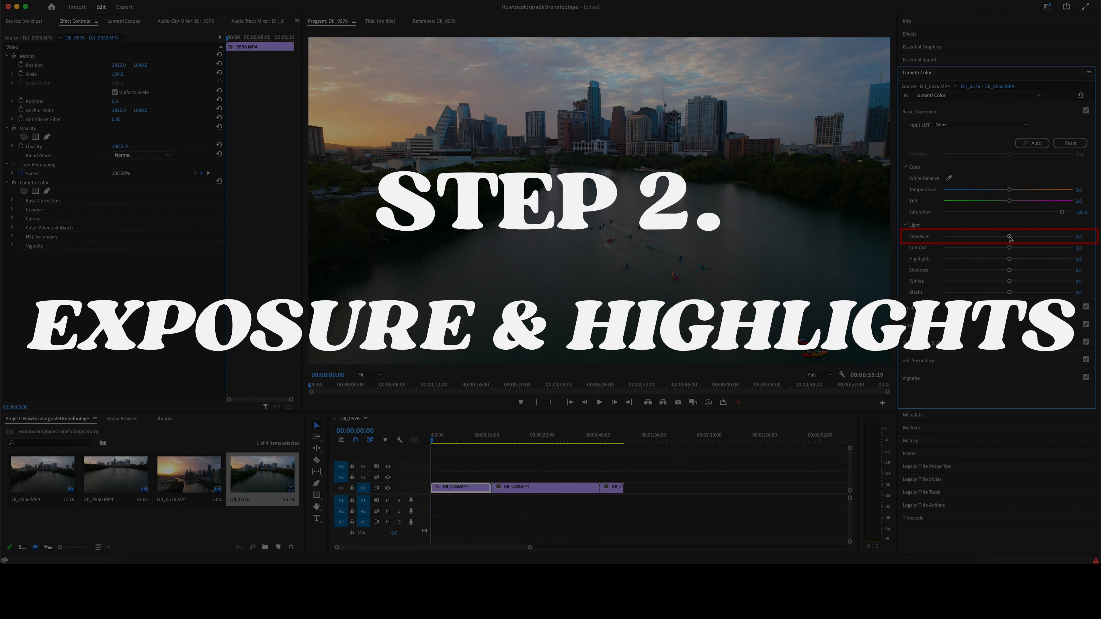
Step: Raise Exposure slightly and pull Highlights down to about -24.3
drag(1008, 237, 1013, 237)
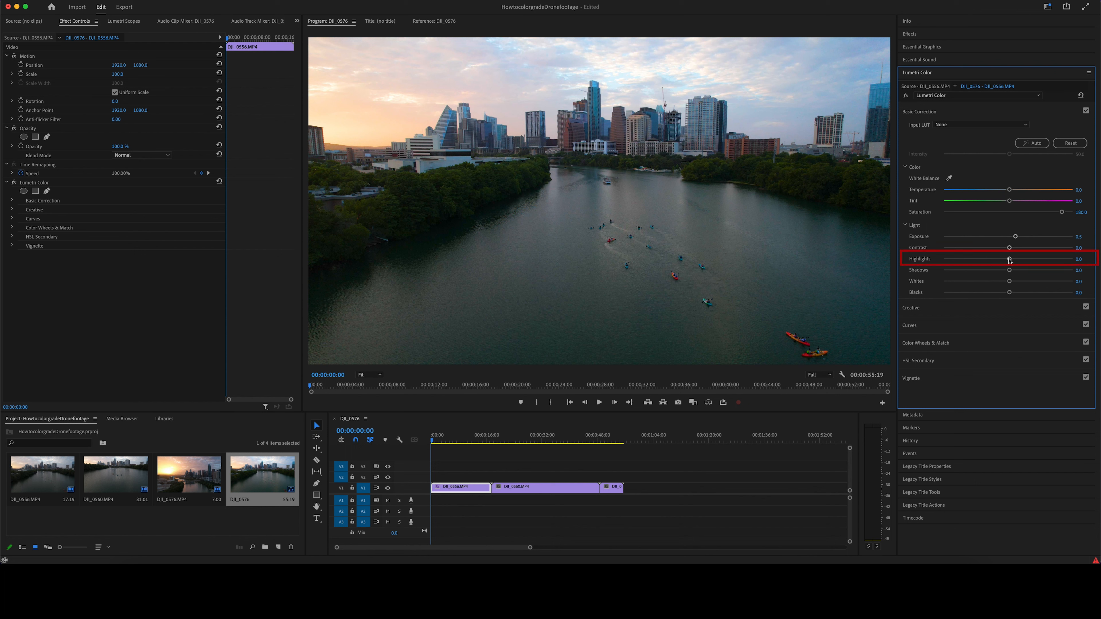
drag(1010, 259, 990, 259)
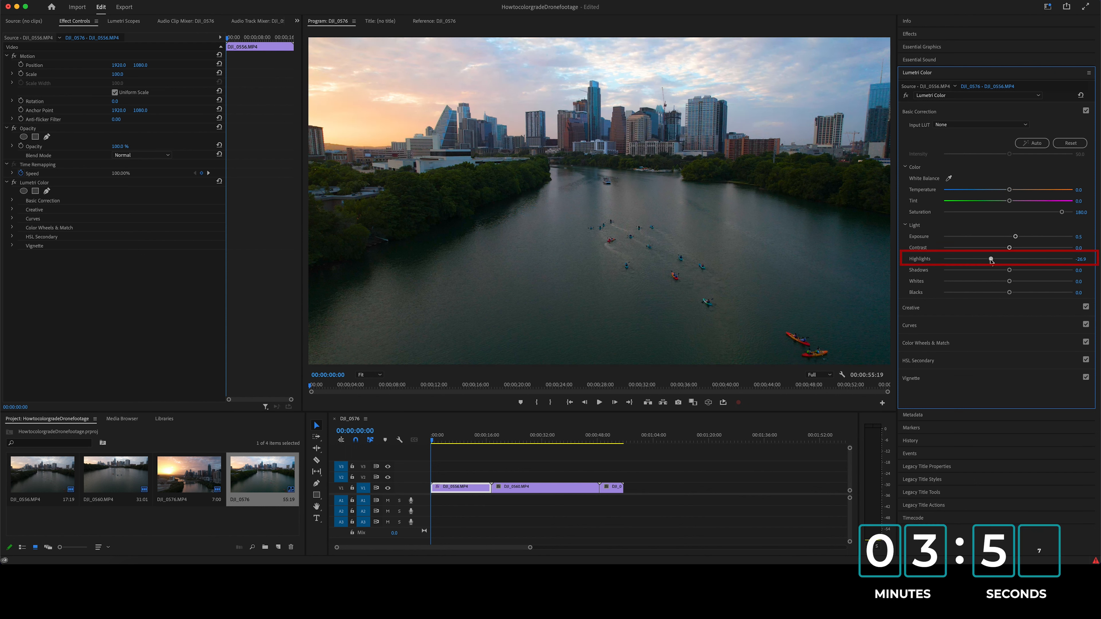
drag(992, 259, 995, 258)
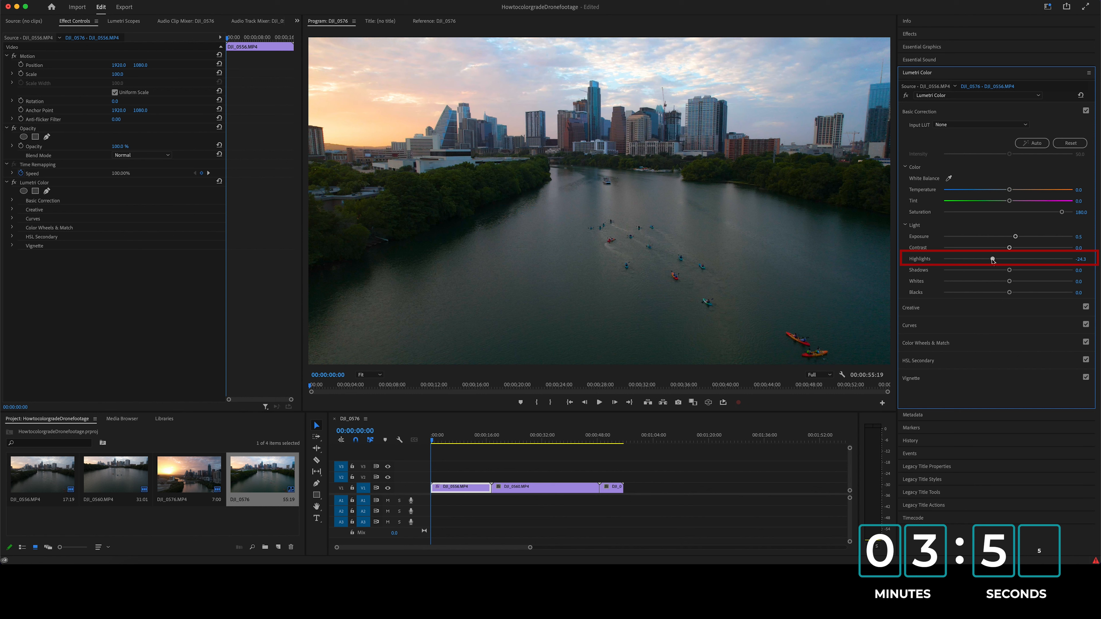
drag(994, 258, 992, 259)
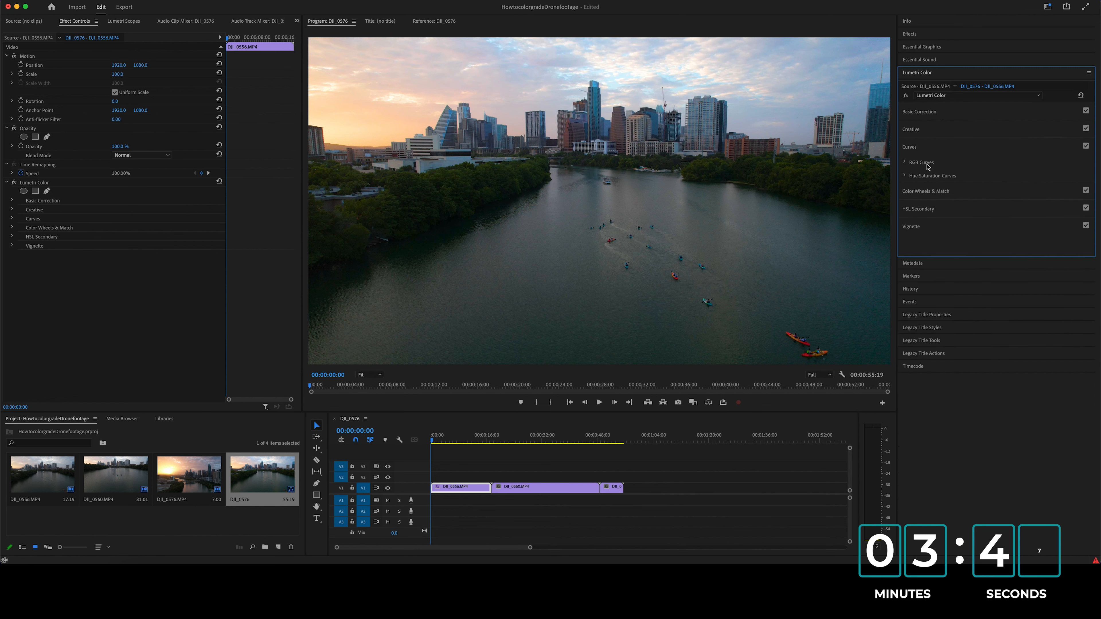
Step: Shape the master RGB curve into an S with added midtone points for contrast
click(904, 162)
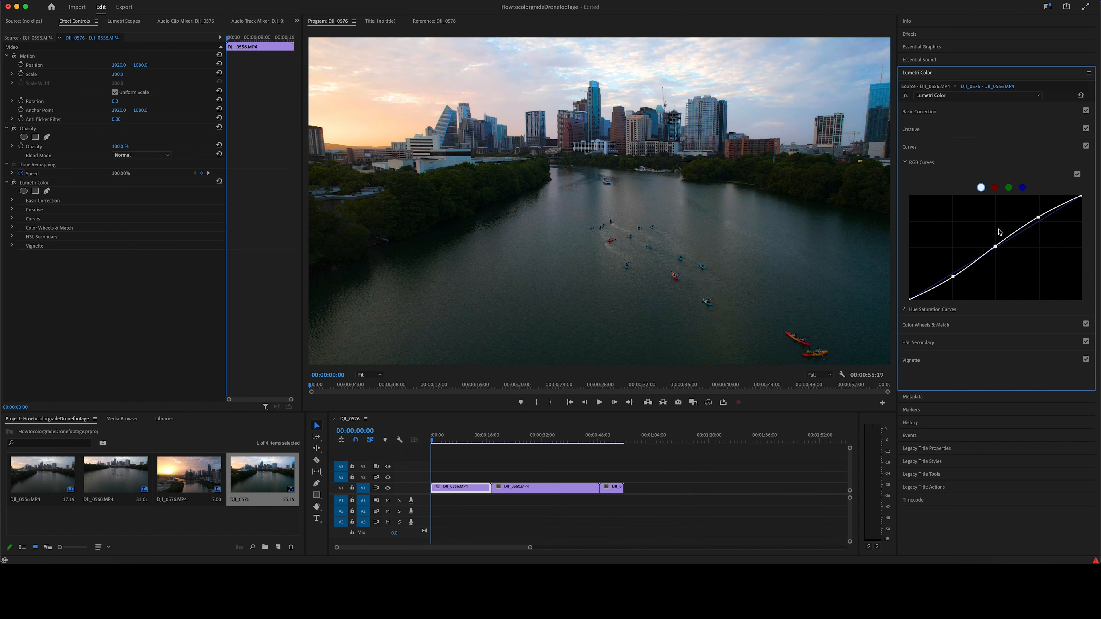
drag(998, 244, 996, 250)
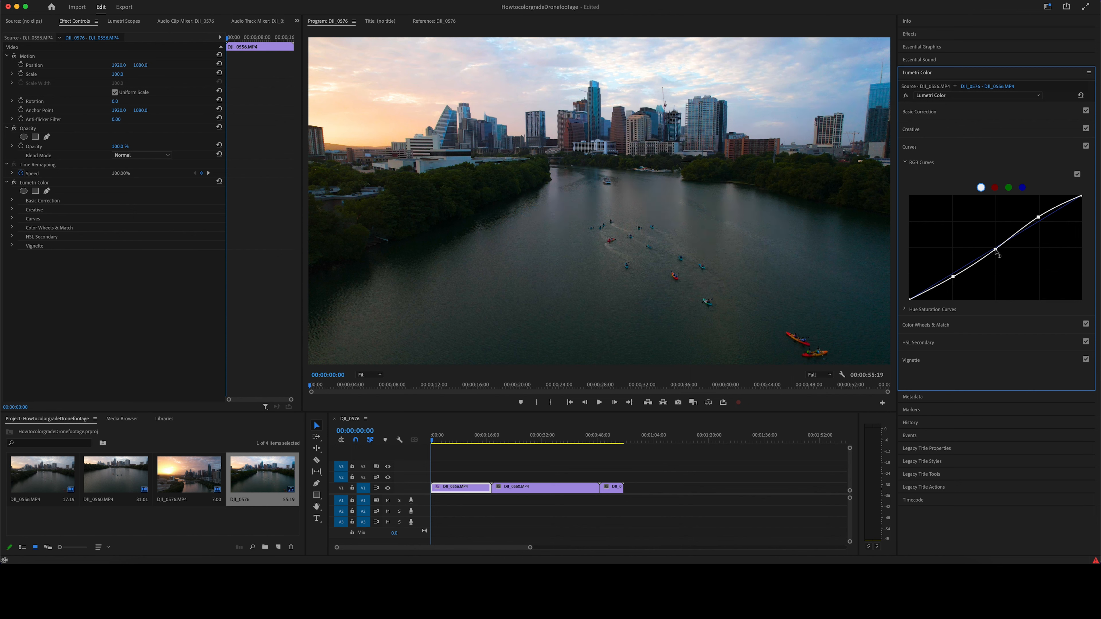
drag(995, 253, 994, 246)
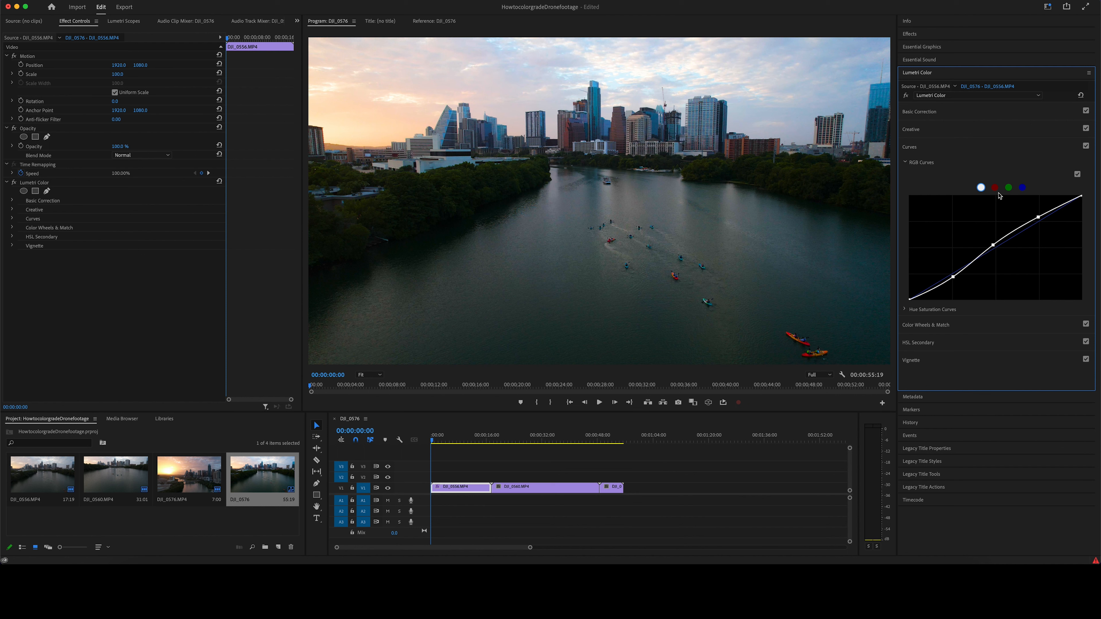
Step: Tweak the red, green and blue channel curves, then bypass the effect to compare
click(994, 188)
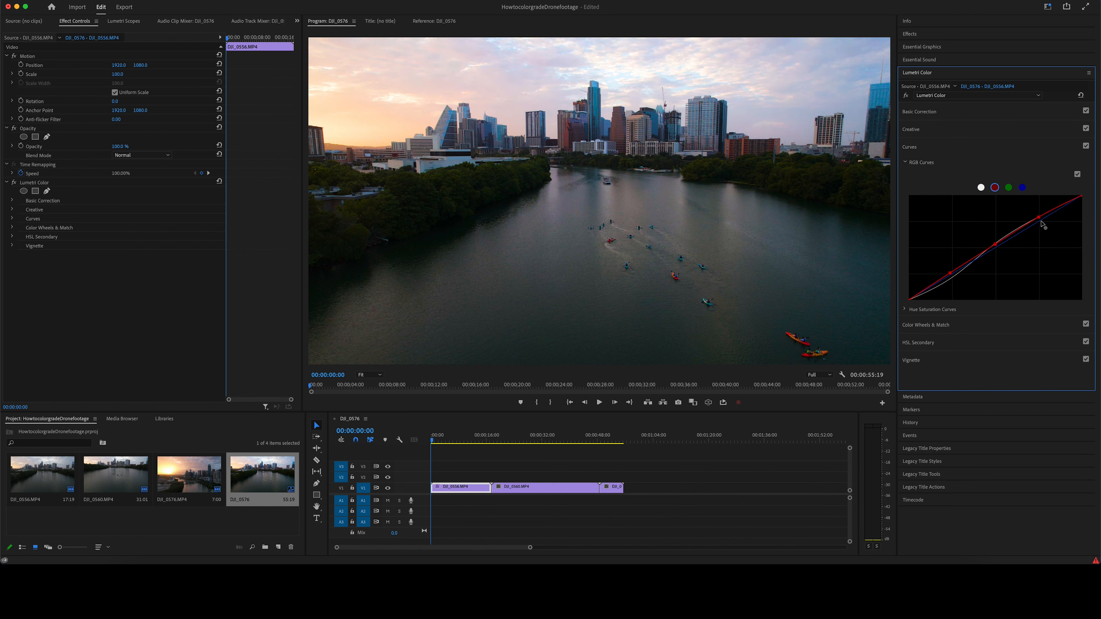
click(1008, 187)
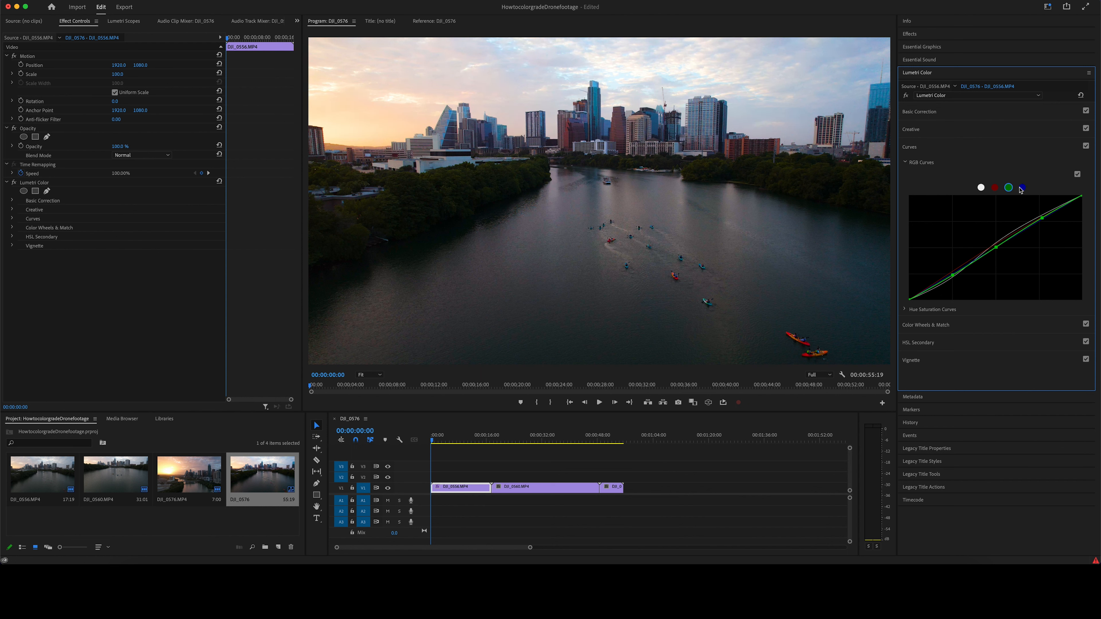
click(1022, 187)
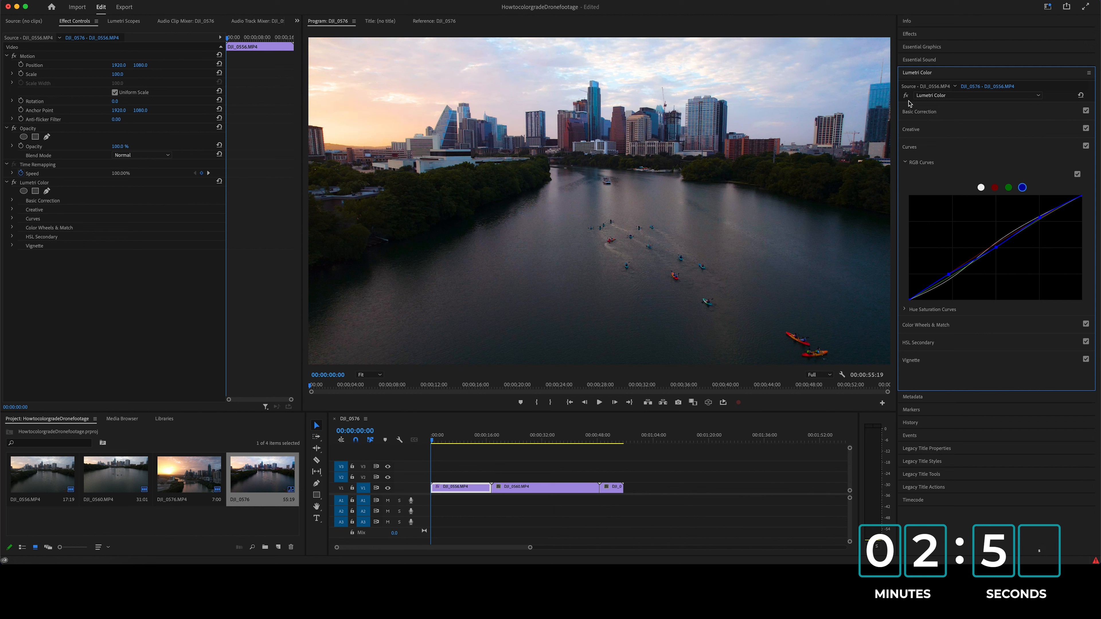
mouse_move(906, 97)
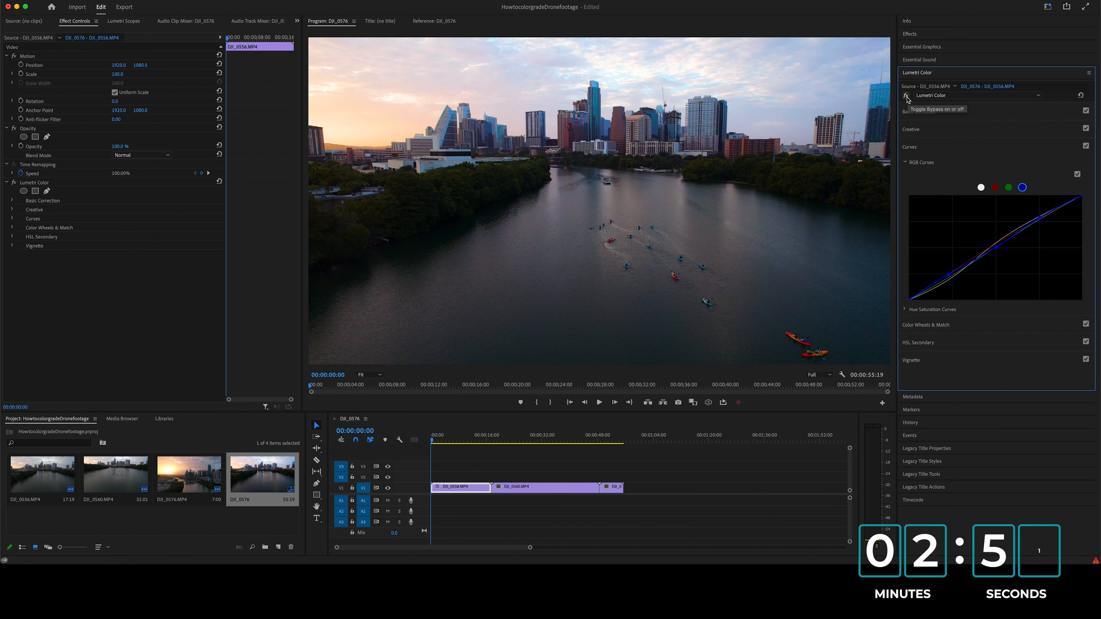
click(906, 95)
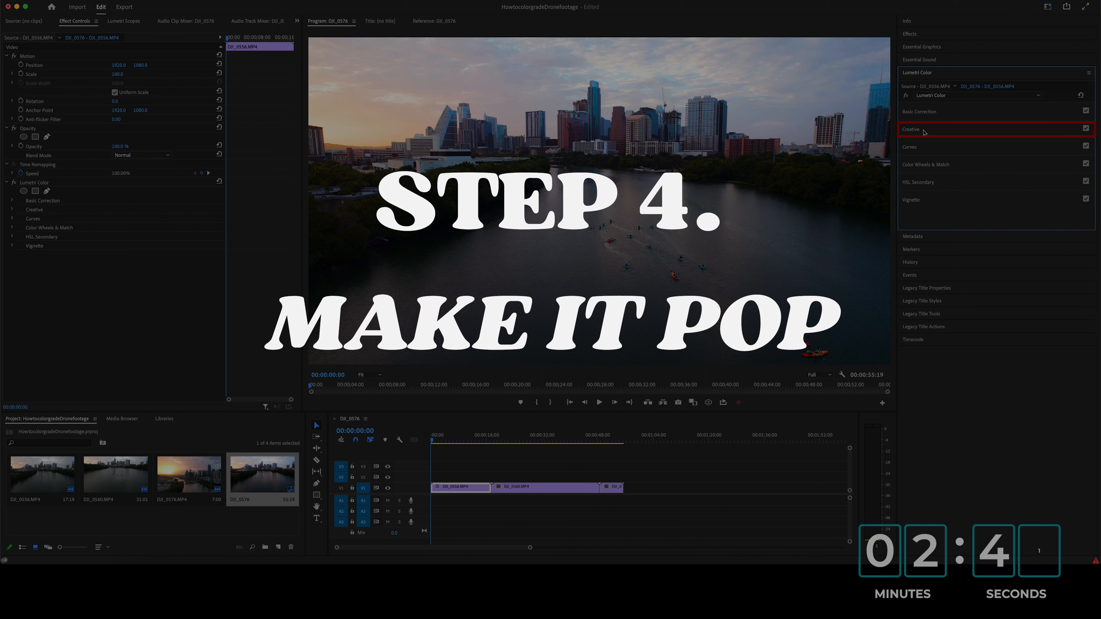
Step: In Creative adjustments, settle Vibrance at about 19
click(911, 129)
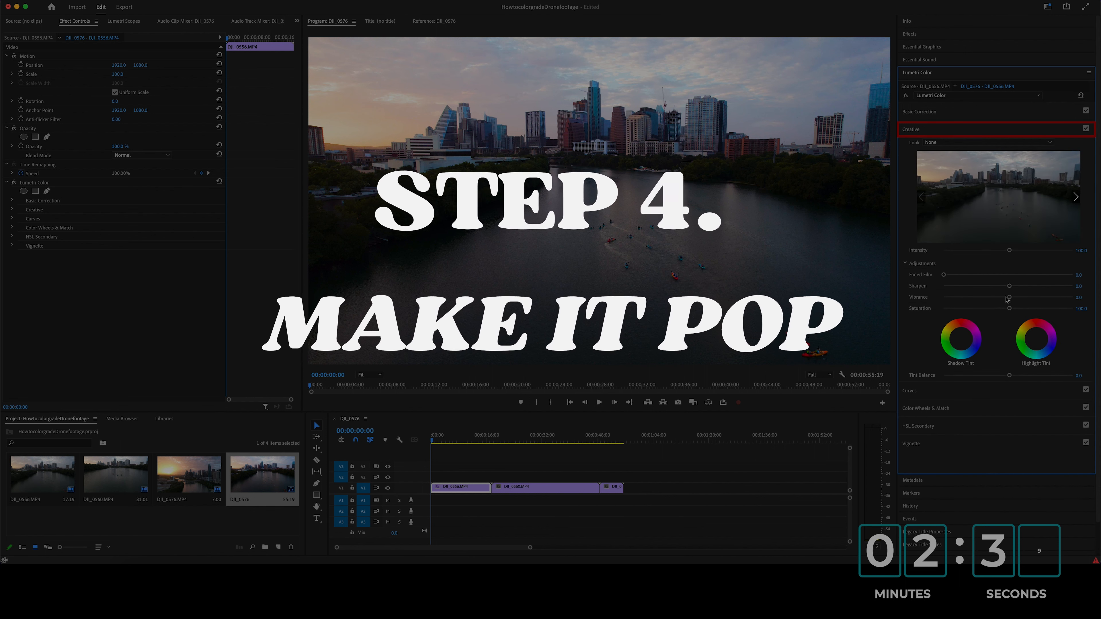
drag(1028, 297, 1010, 297)
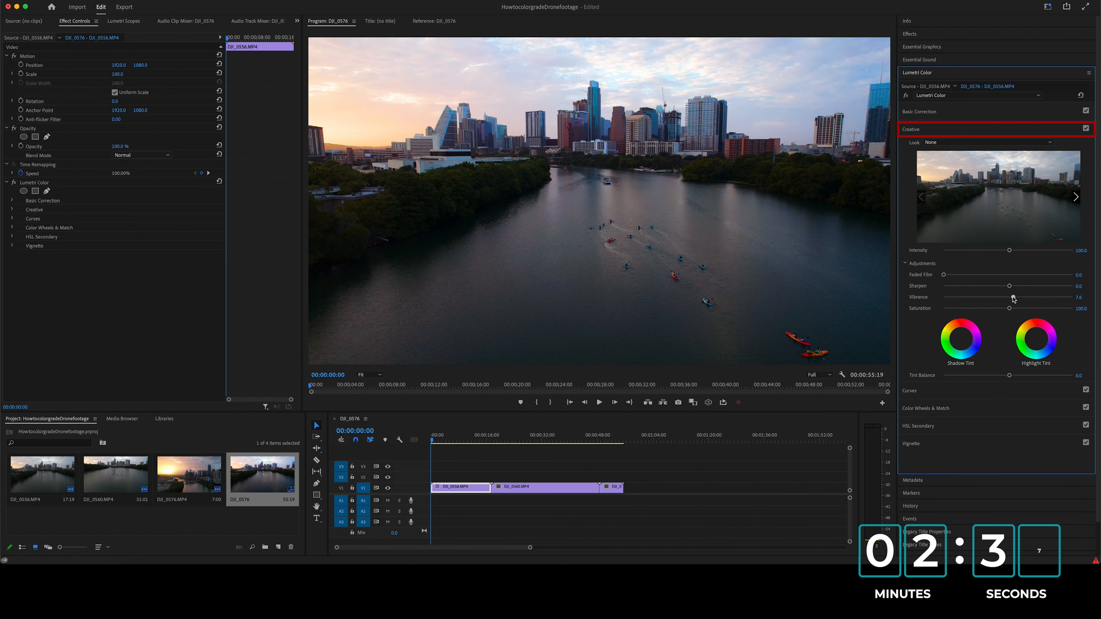
drag(1005, 298, 1023, 297)
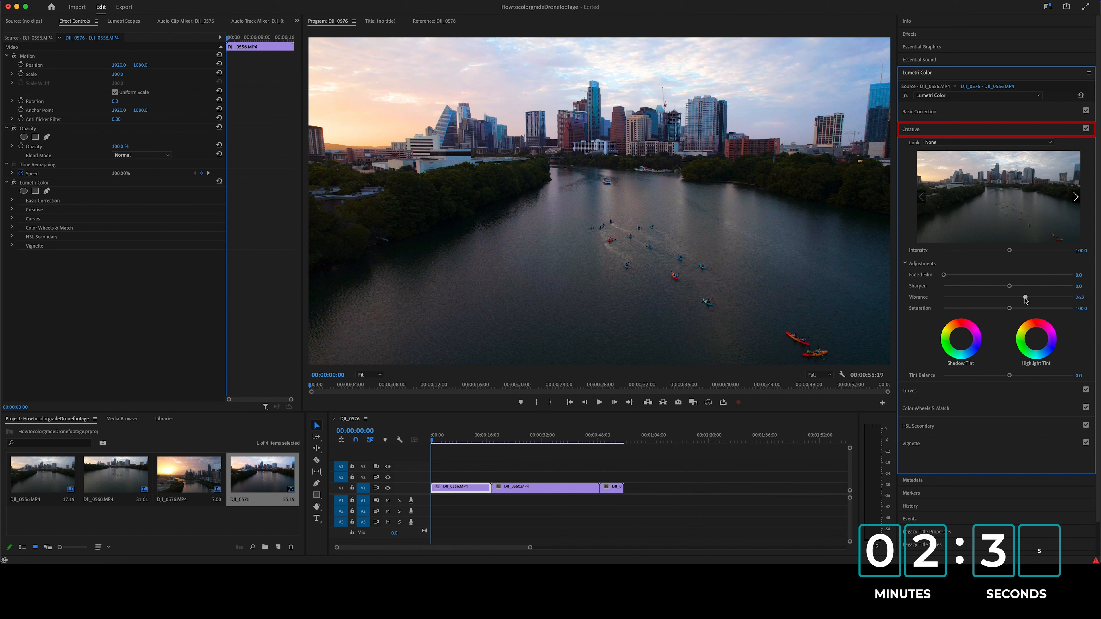
drag(1026, 297, 1011, 297)
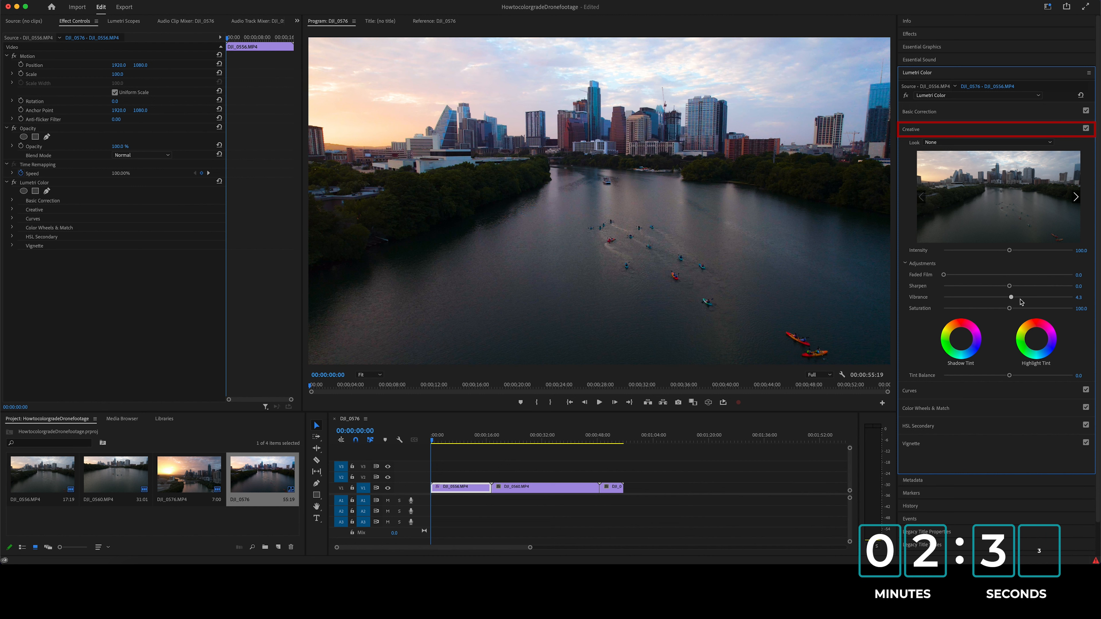
drag(1011, 297, 1023, 296)
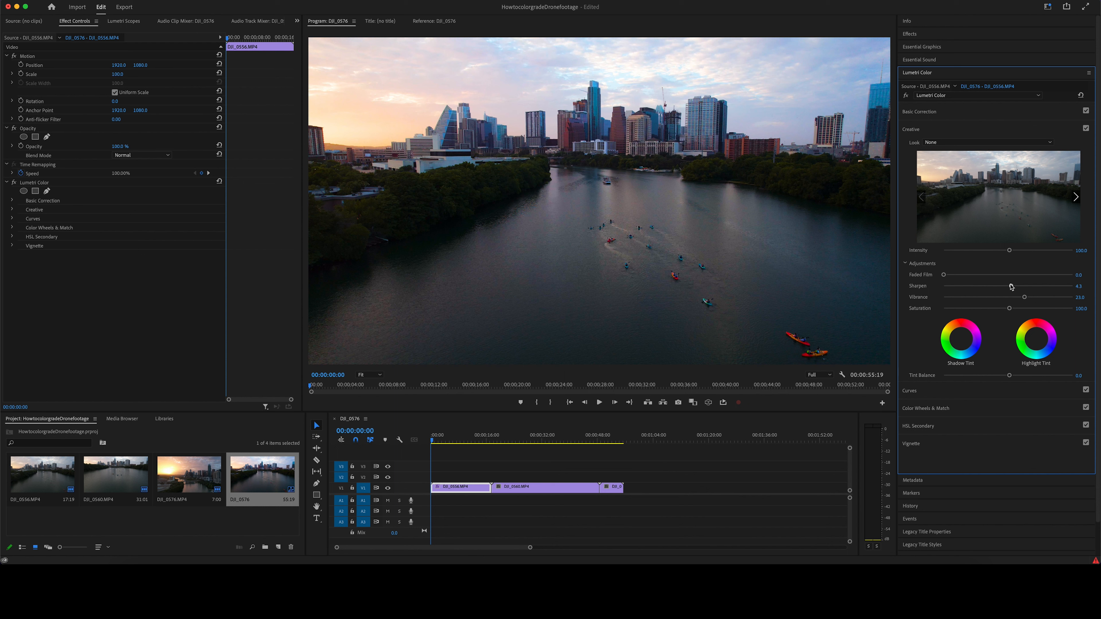
Step: Set Sharpen to 7.0 and Creative Saturation to 120, then select the next clip
drag(1011, 286, 1033, 285)
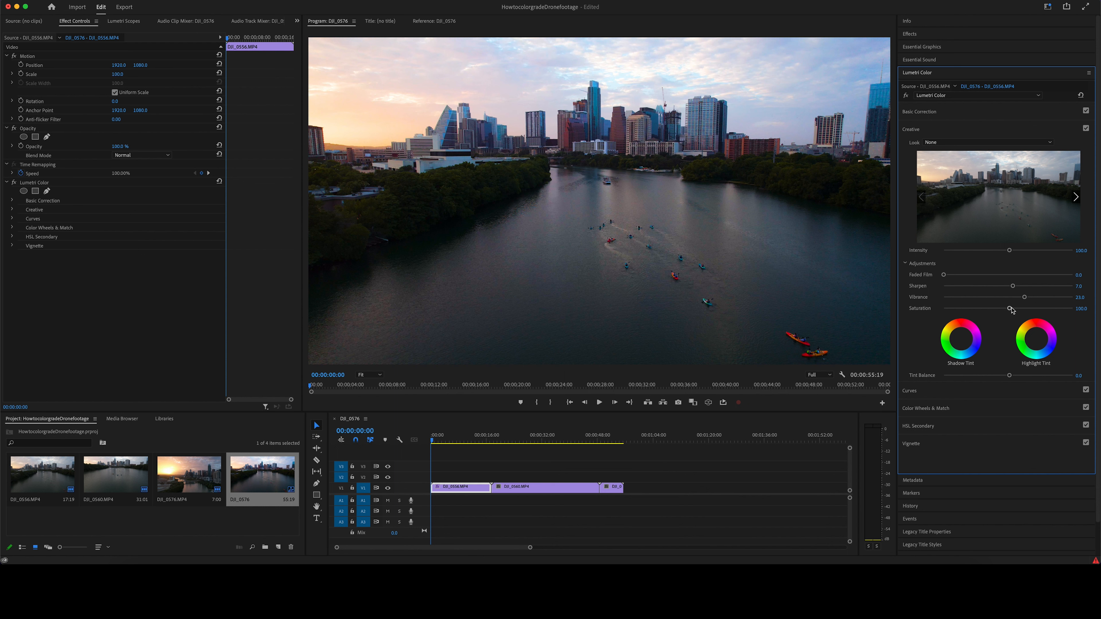
drag(1012, 309, 1011, 308)
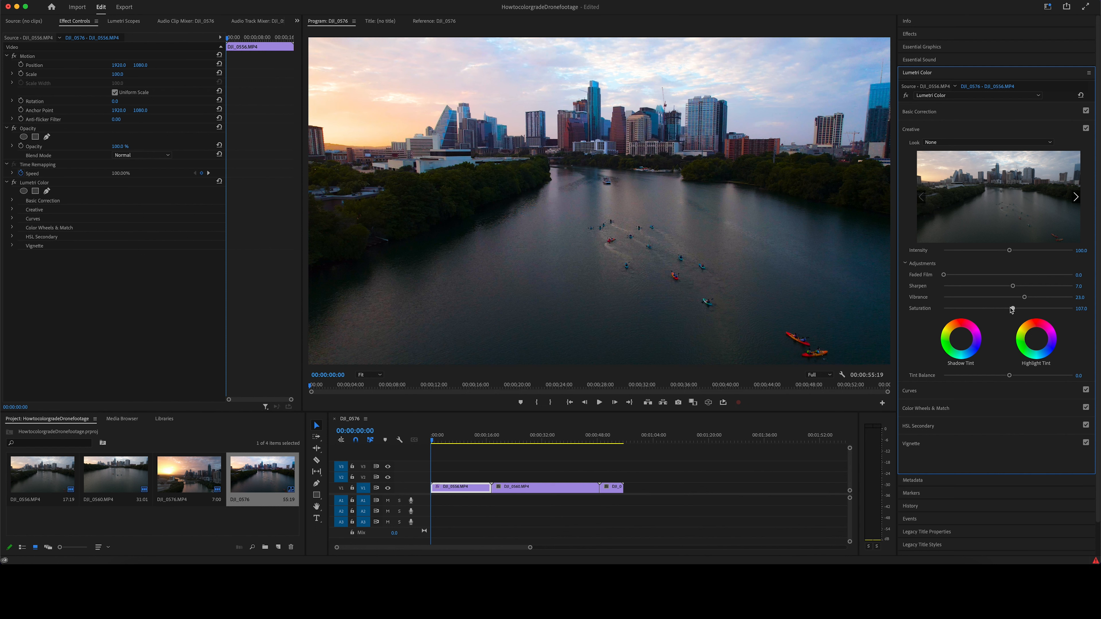
drag(1011, 309, 1022, 308)
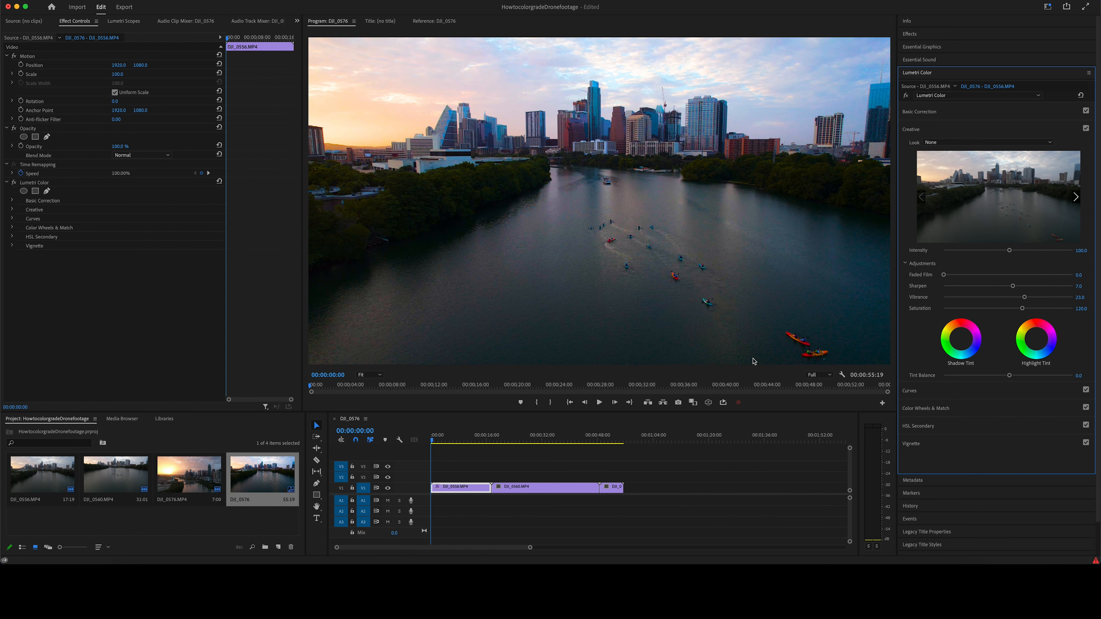
click(483, 440)
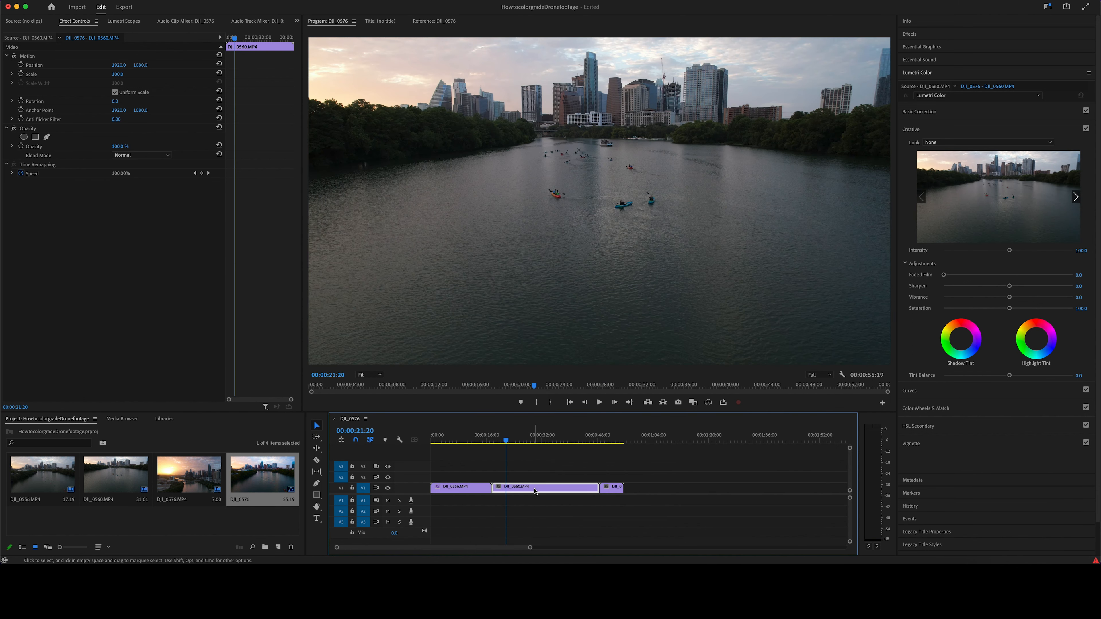
Step: Paste the first clip's Lumetri Color attributes onto the sunset skyline clip
right_click(536, 489)
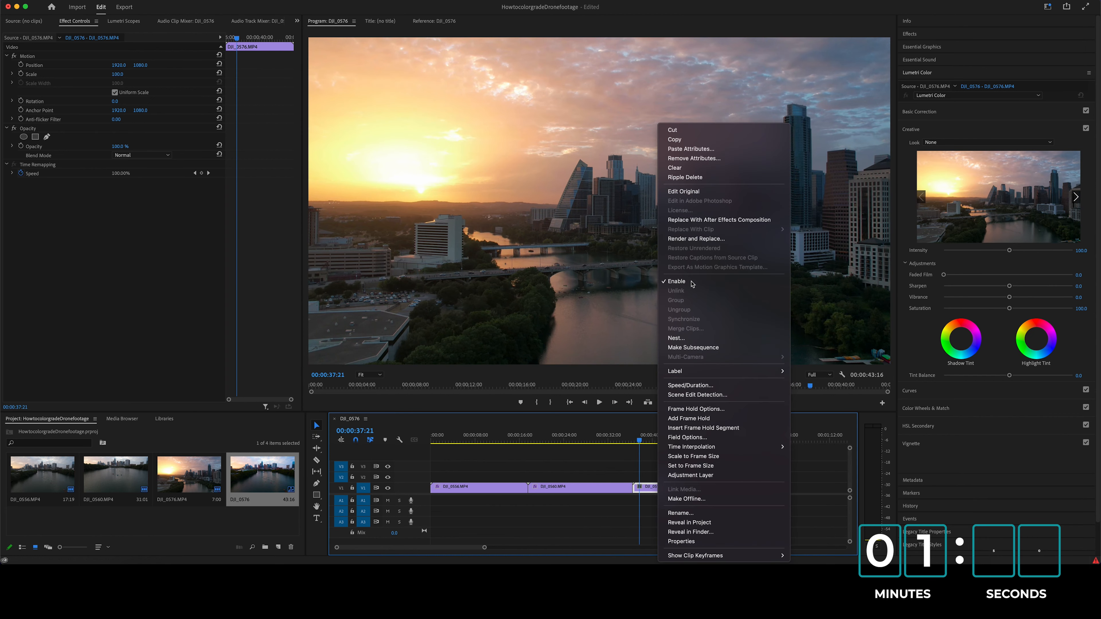
click(691, 149)
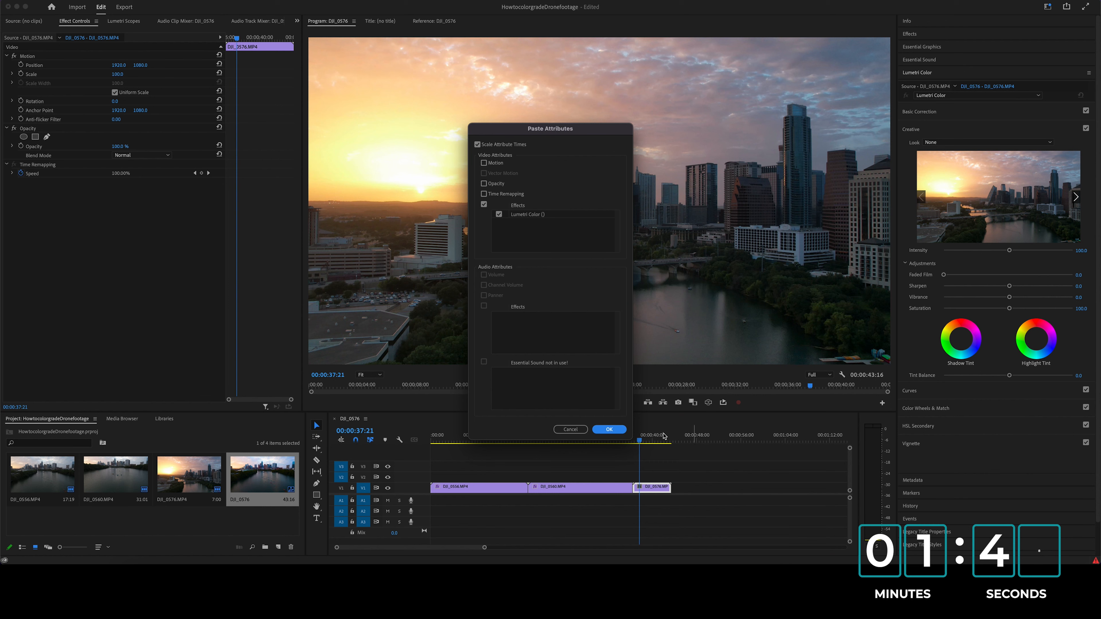
click(610, 429)
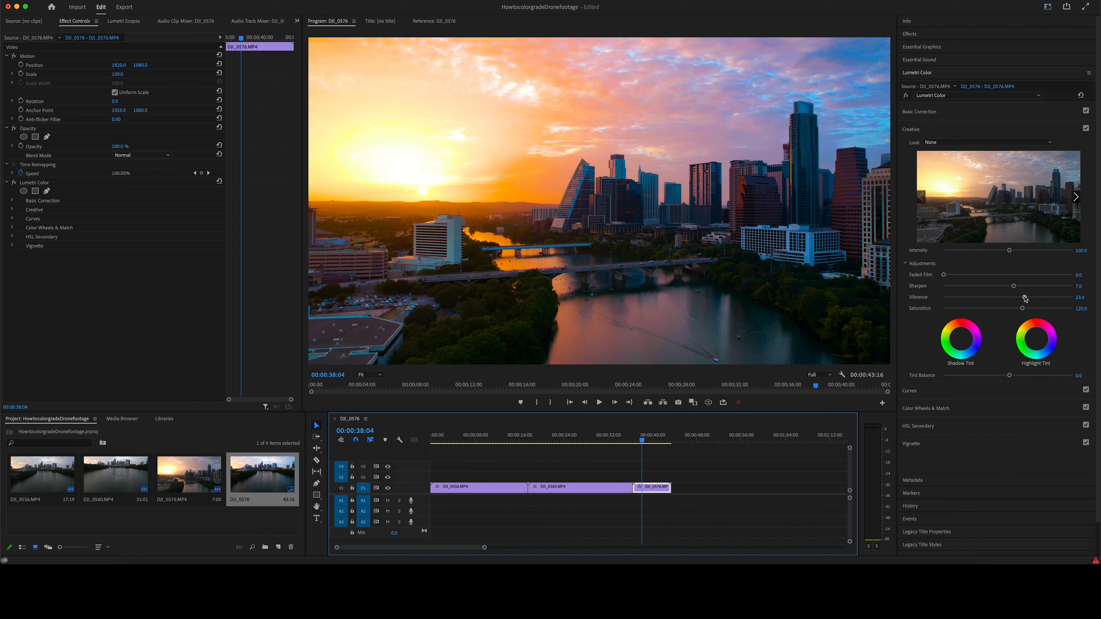
Step: Retune the sunset clip's Vibrance and raise Basic Saturation to 160, then deselect
drag(1026, 298, 1023, 297)
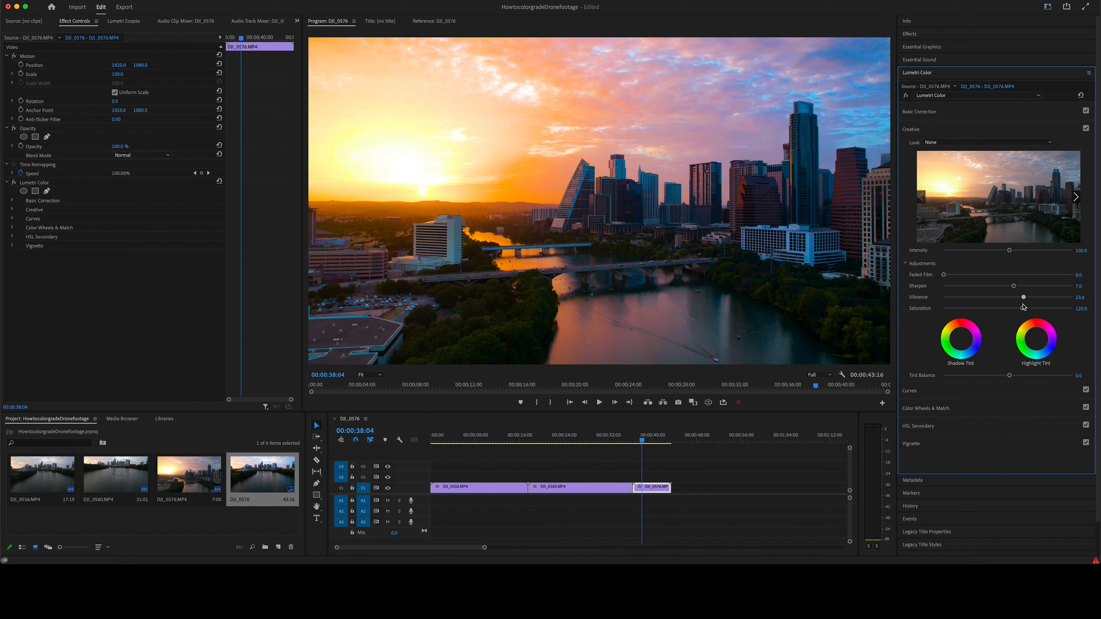
drag(1023, 297, 1014, 297)
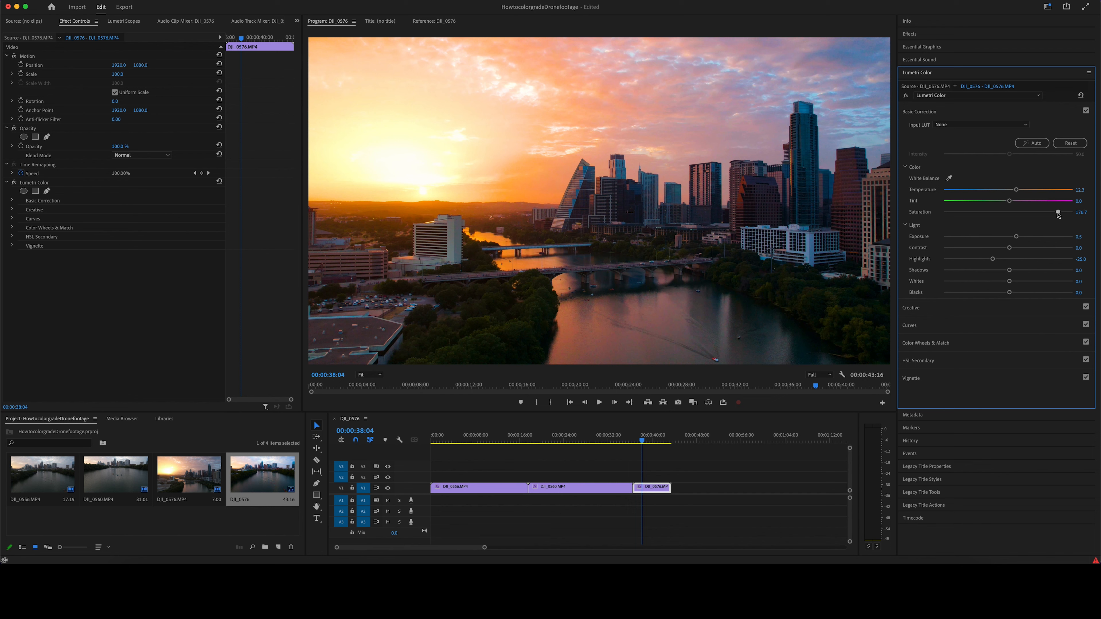
drag(1058, 213, 1034, 212)
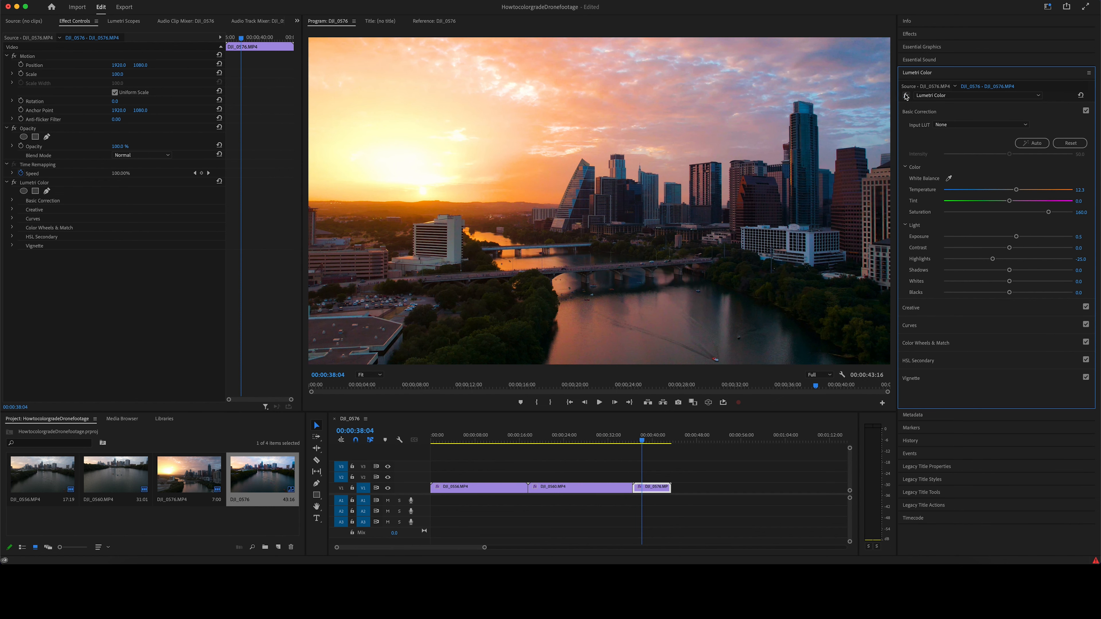
click(599, 402)
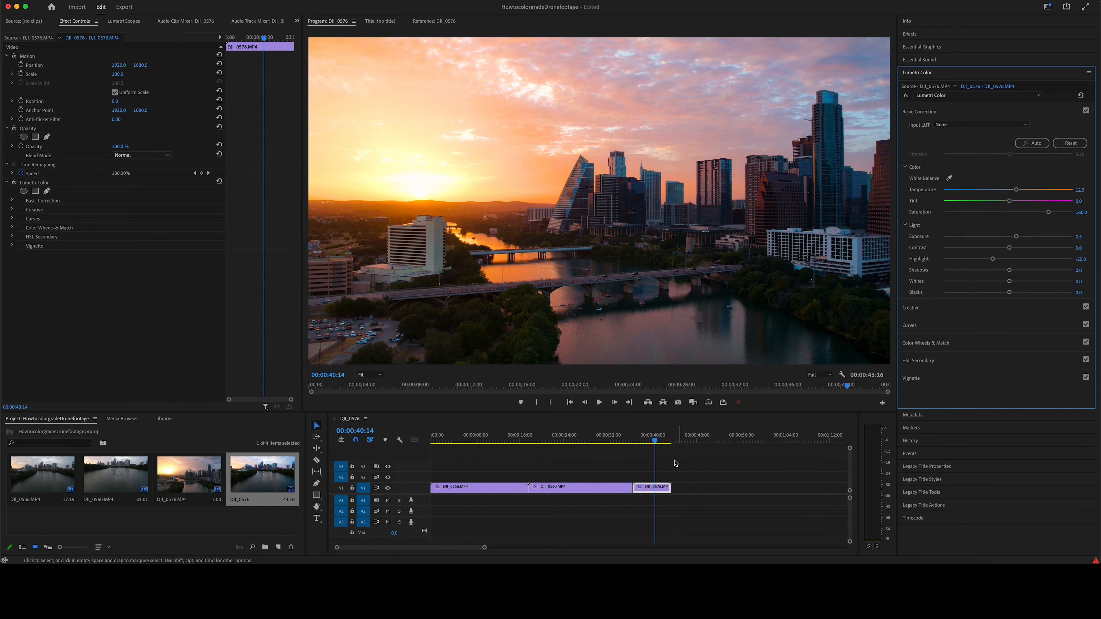
click(599, 403)
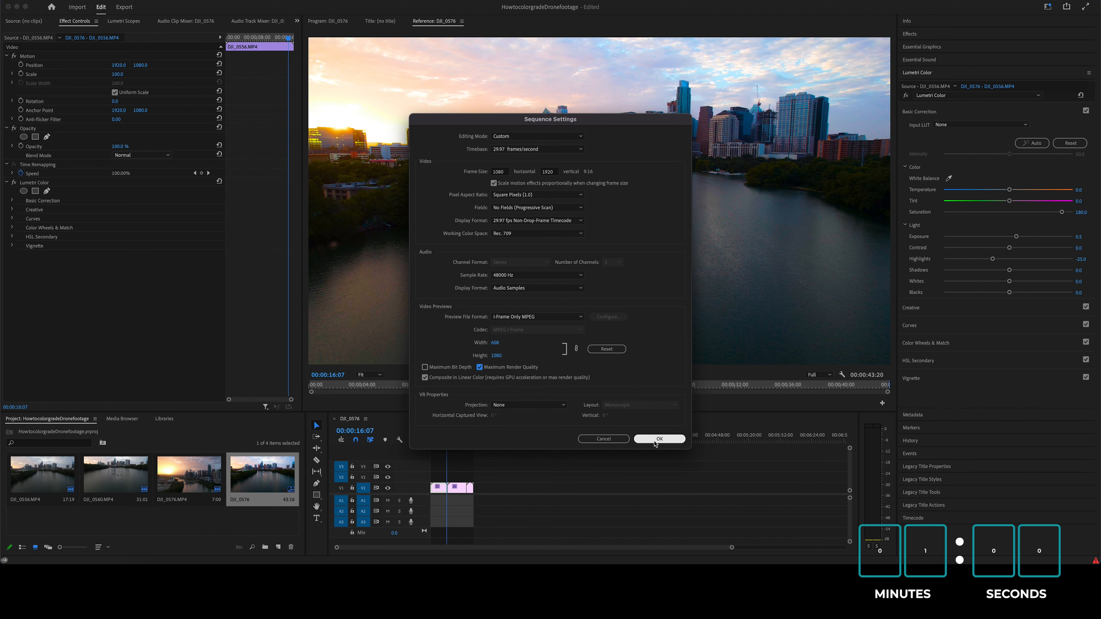
Step: Confirm Sequence Settings with a vertical 1080 by 1920 frame size
click(659, 440)
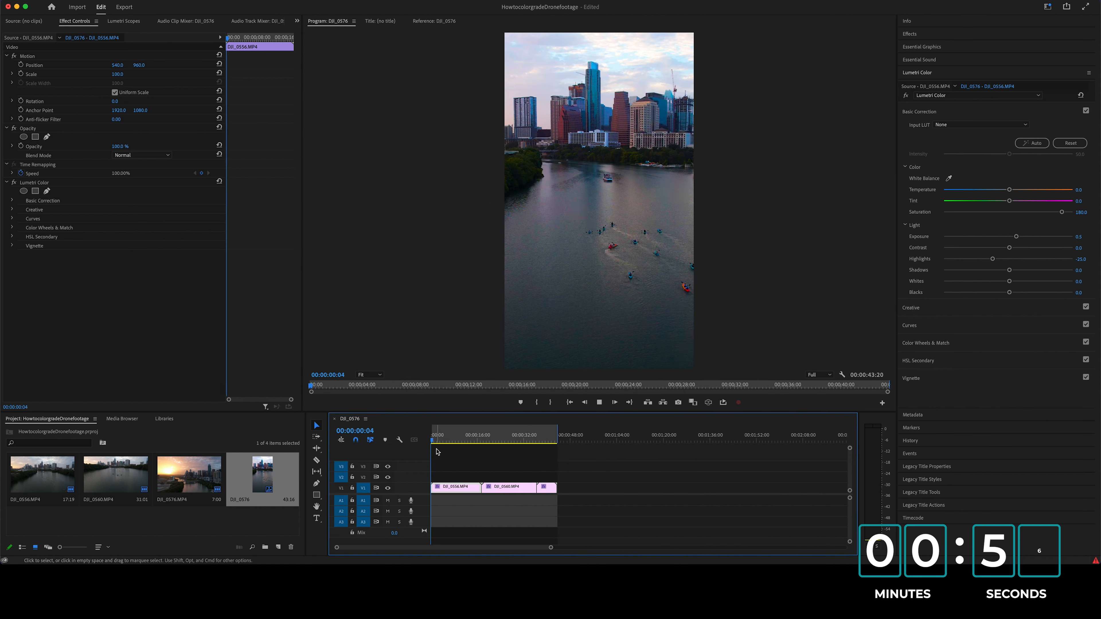
Step: Move into the first clip and set Anchor Point X to about 2121
click(437, 441)
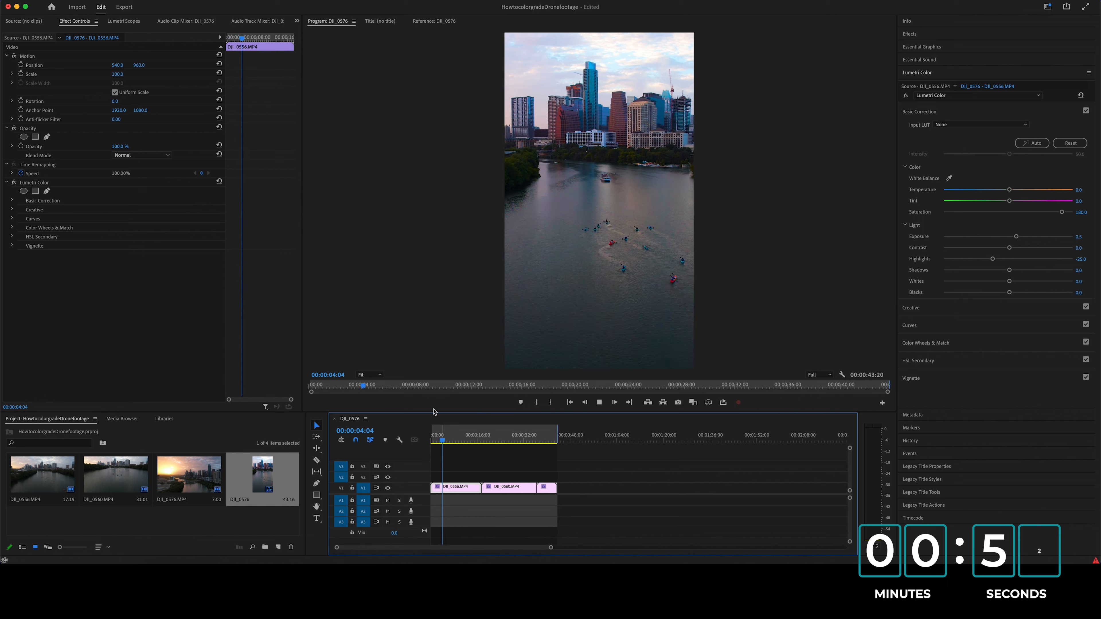
click(599, 403)
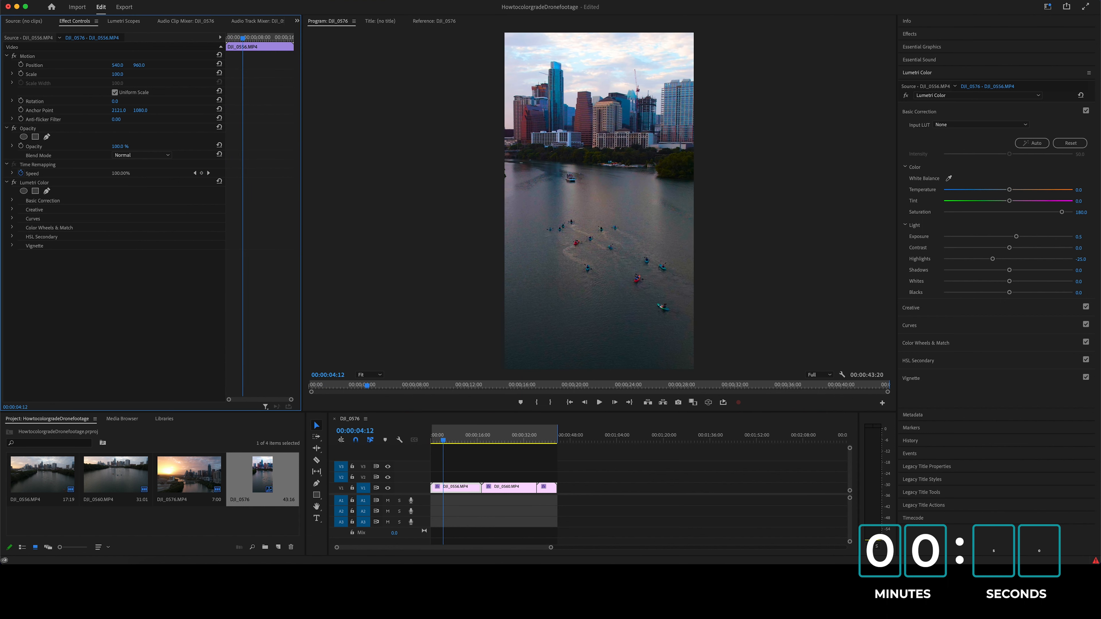